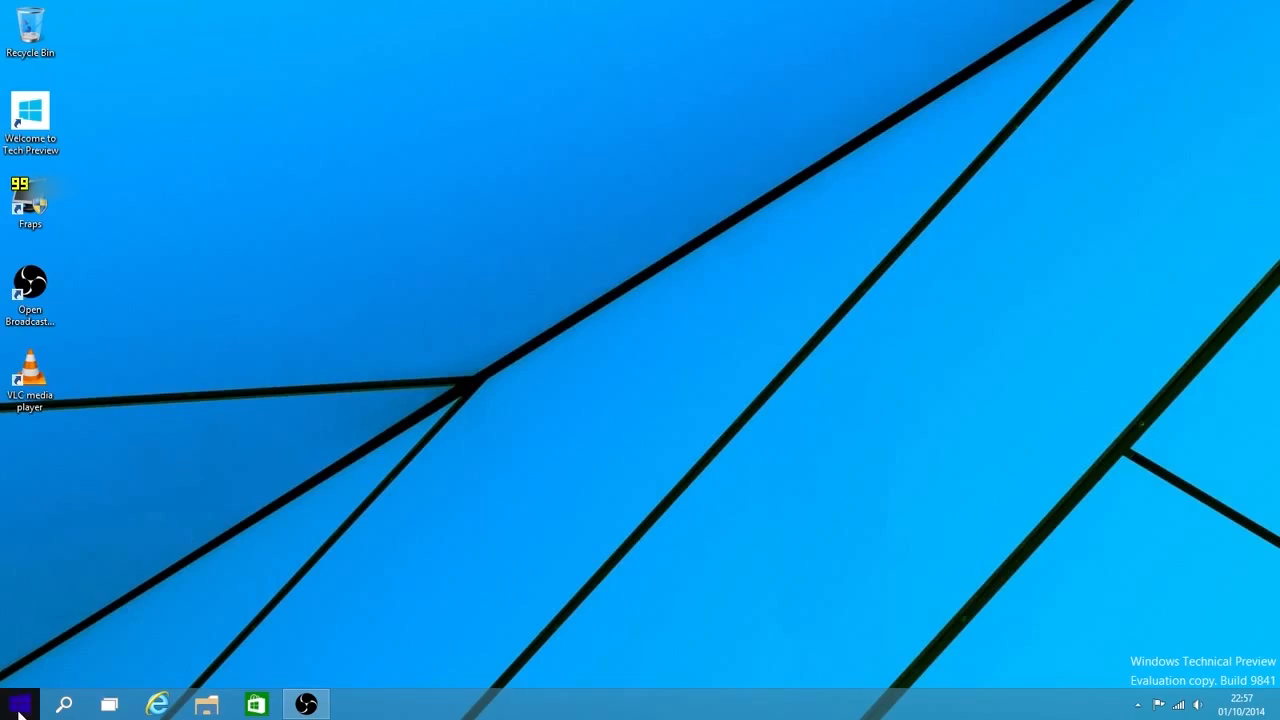
- Browse the Start menu's All Apps list, scrolling through the installed programs
left_click(18, 704)
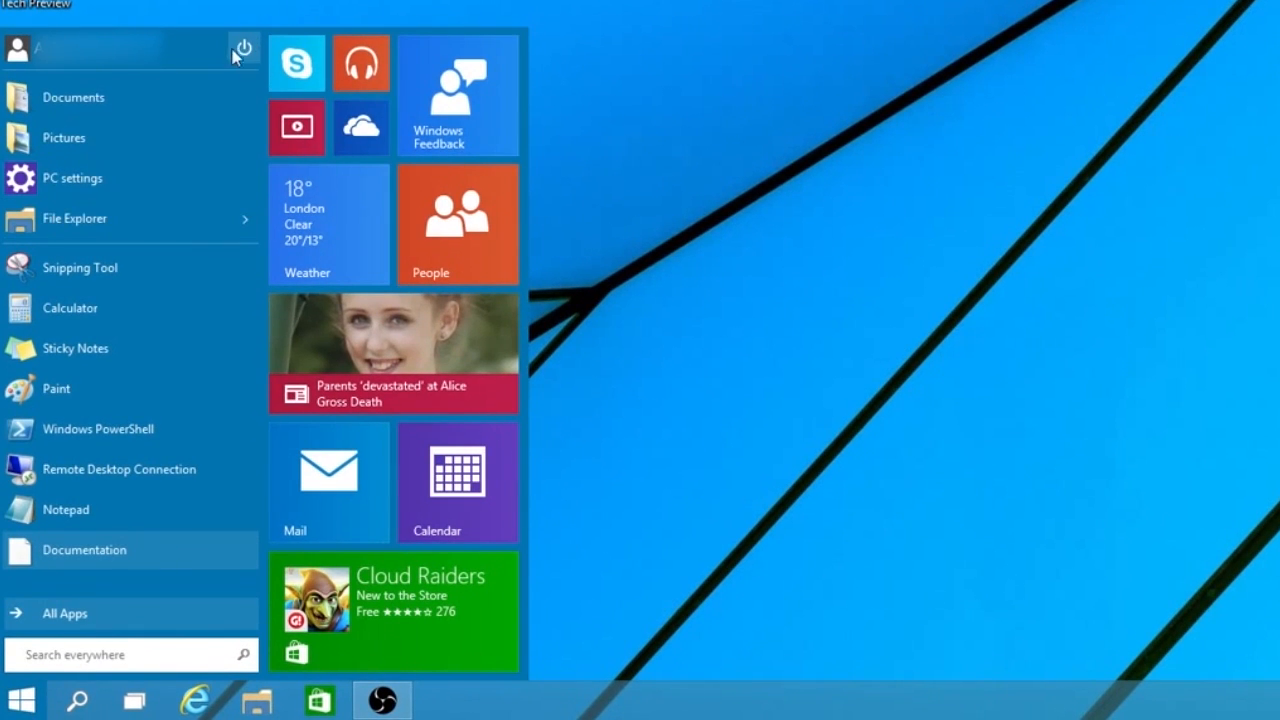
mouse_move(520, 240)
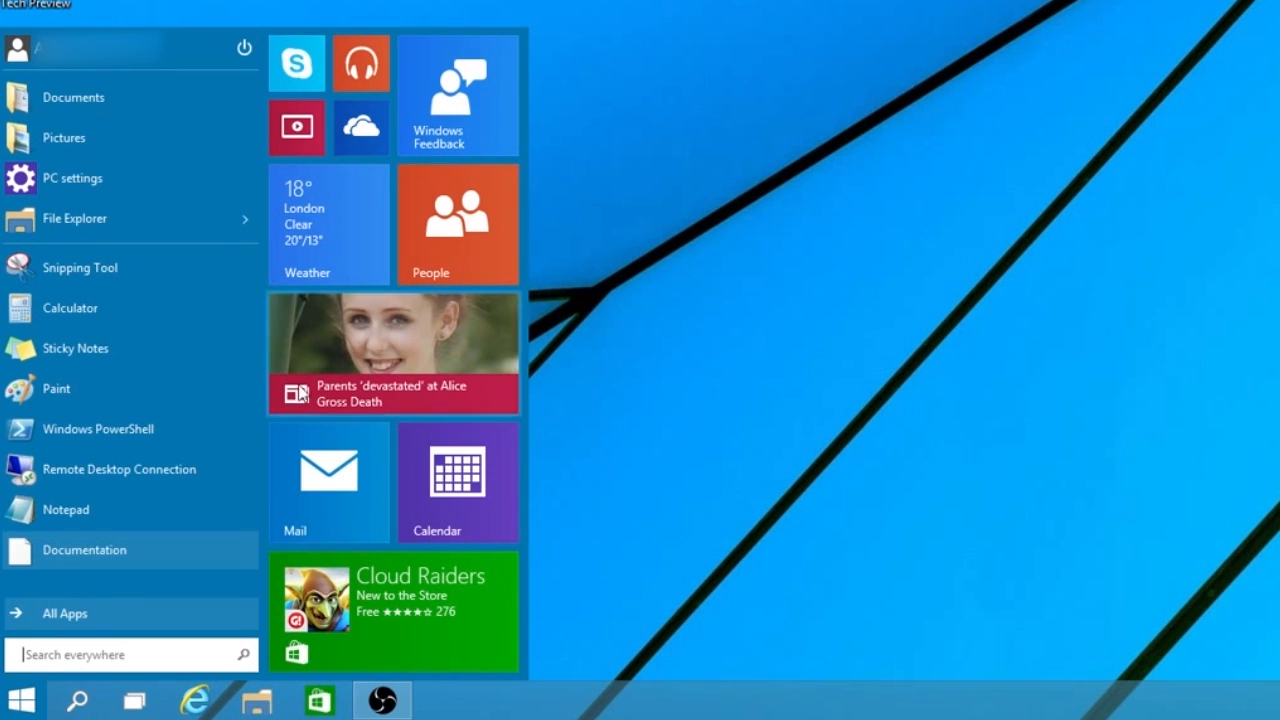
mouse_move(100, 612)
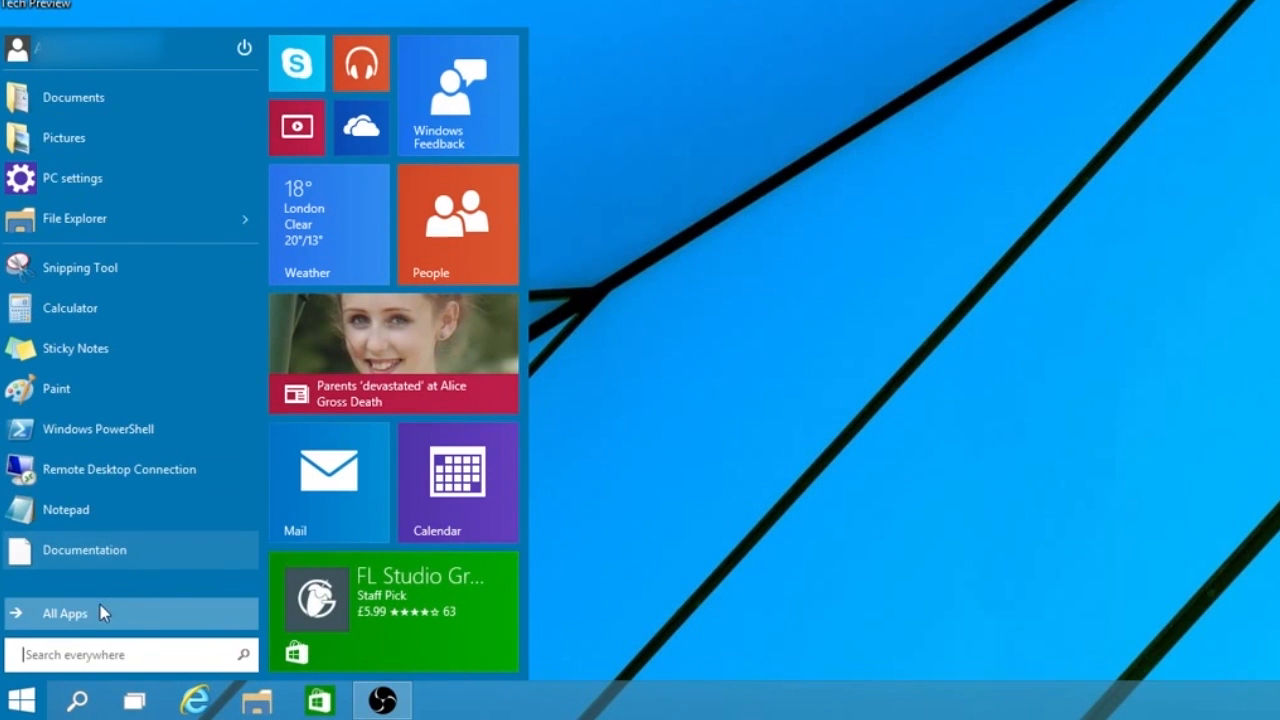
left_click(64, 612)
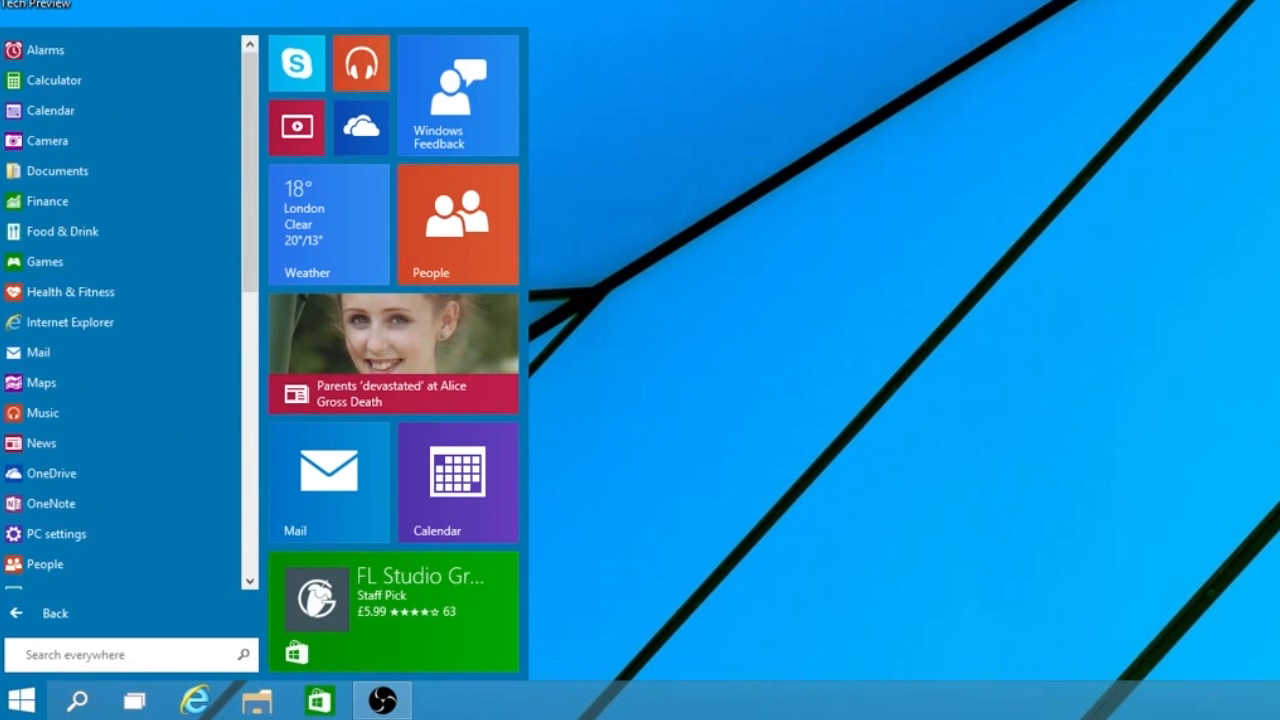
scroll("down", 3)
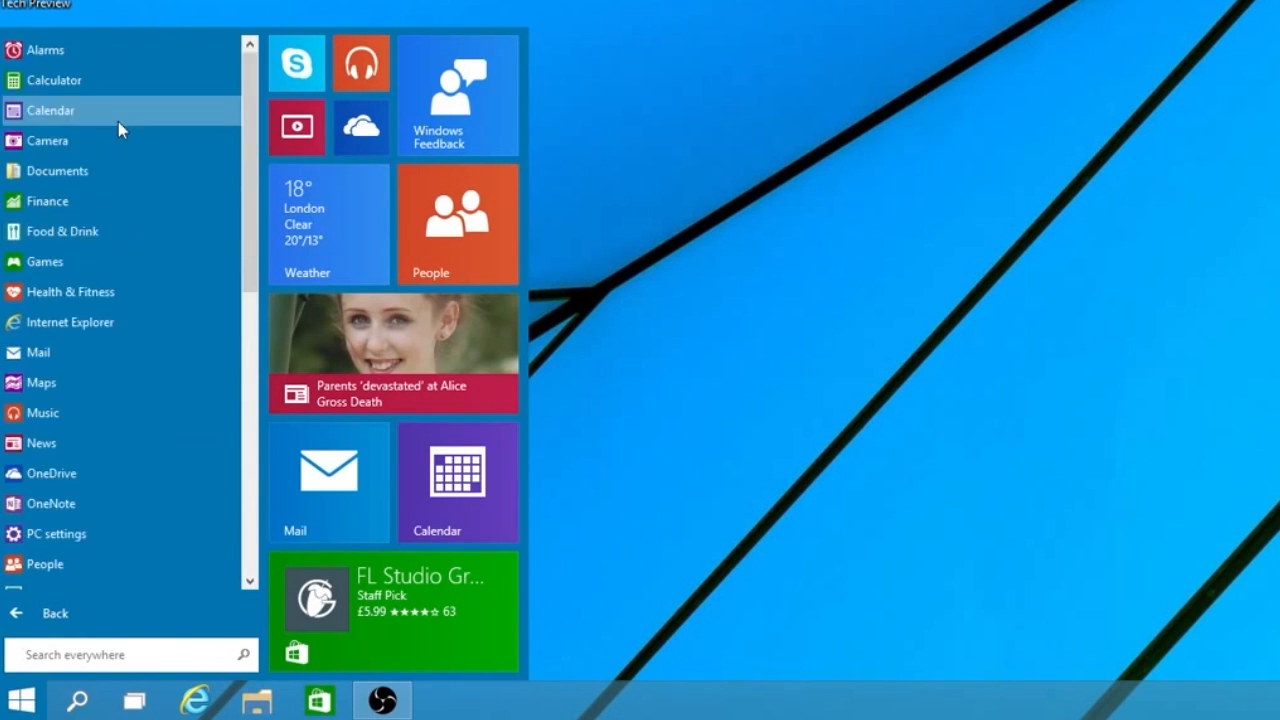
scroll("down", 3)
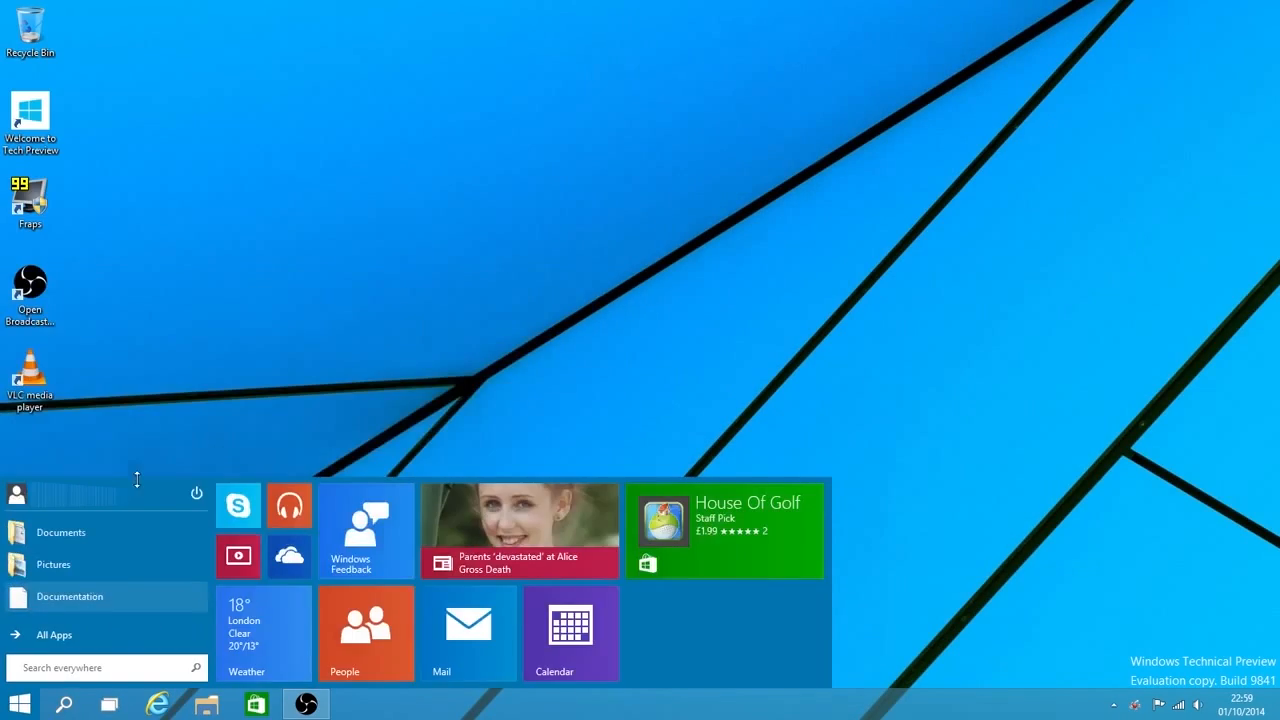
mouse_move(112, 590)
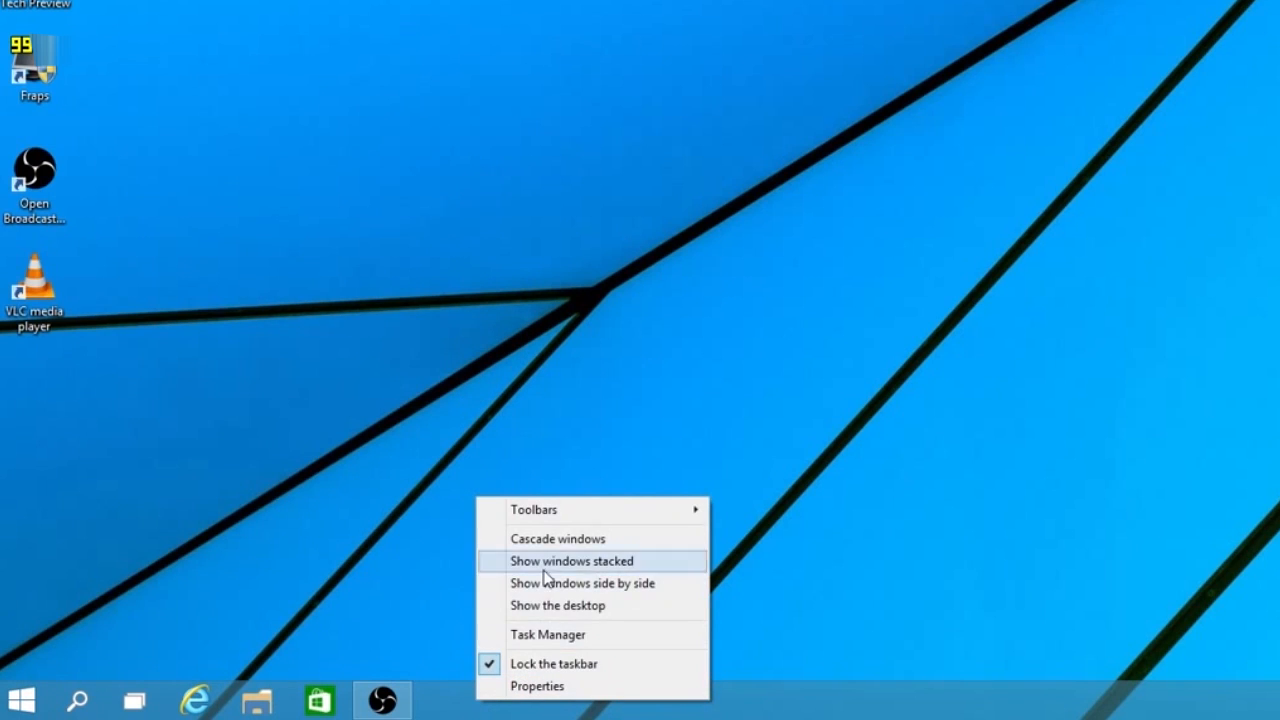
mouse_move(536, 686)
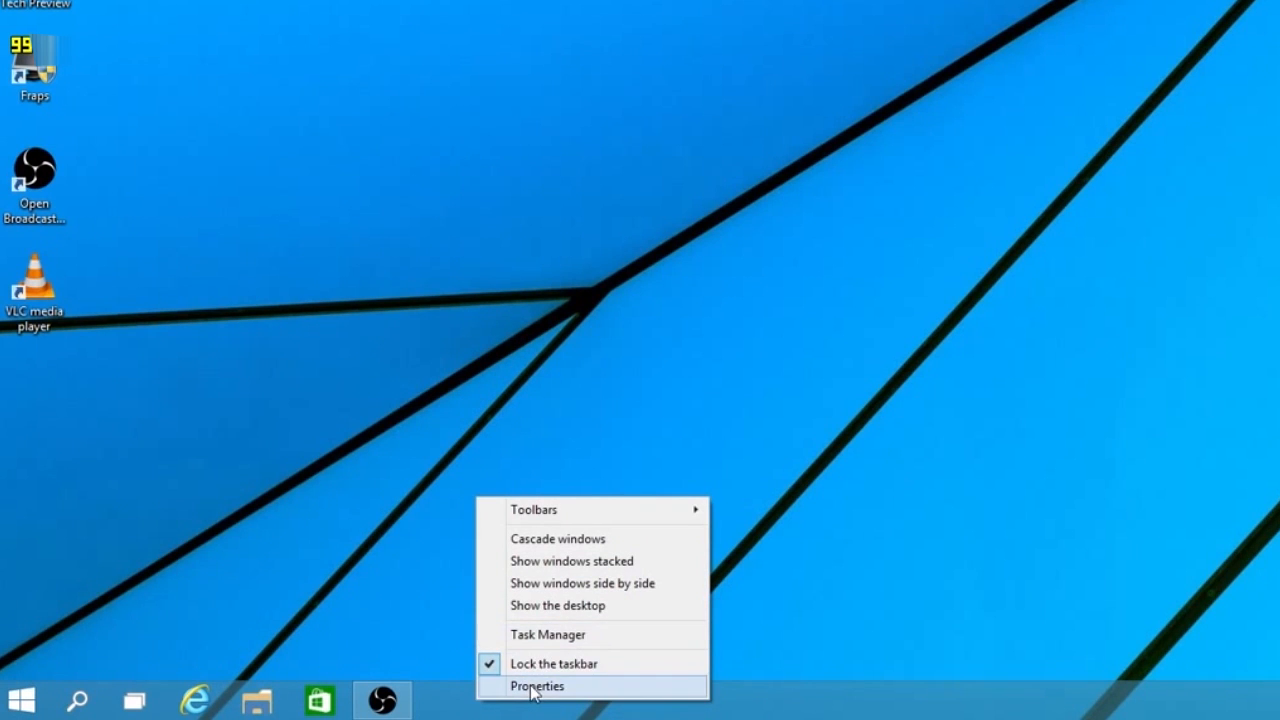
left_click(538, 686)
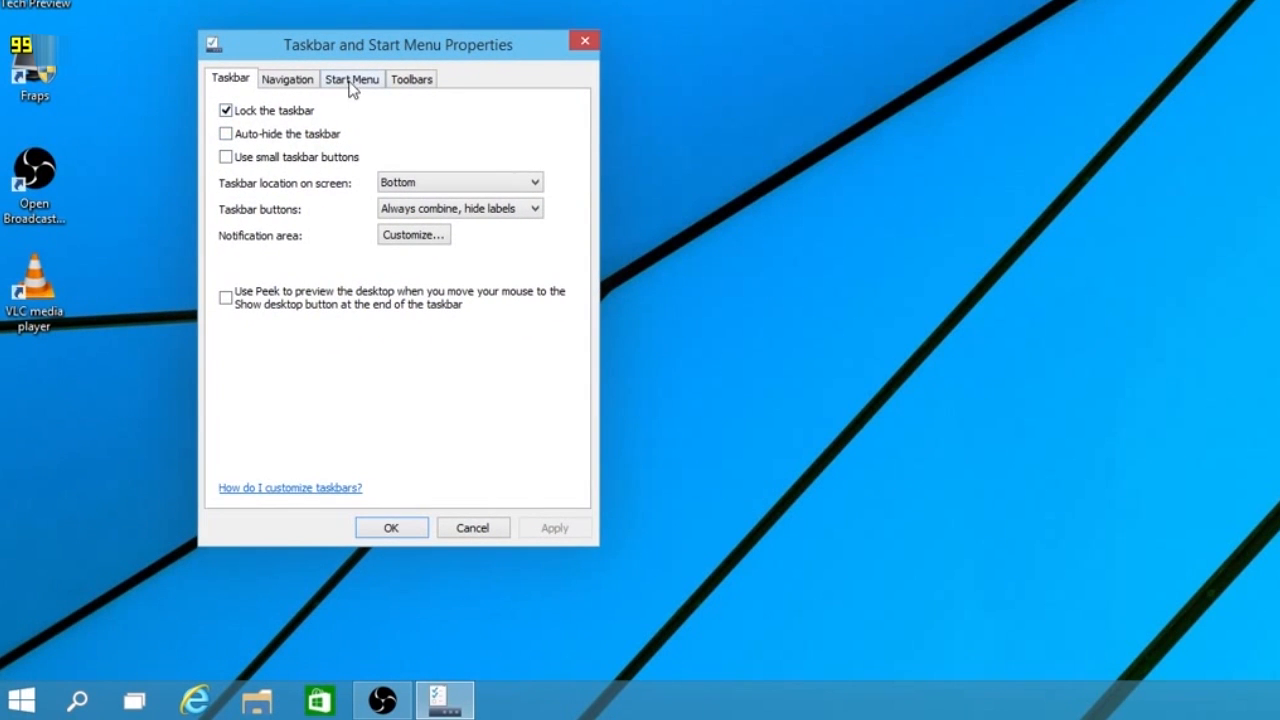
left_click(352, 78)
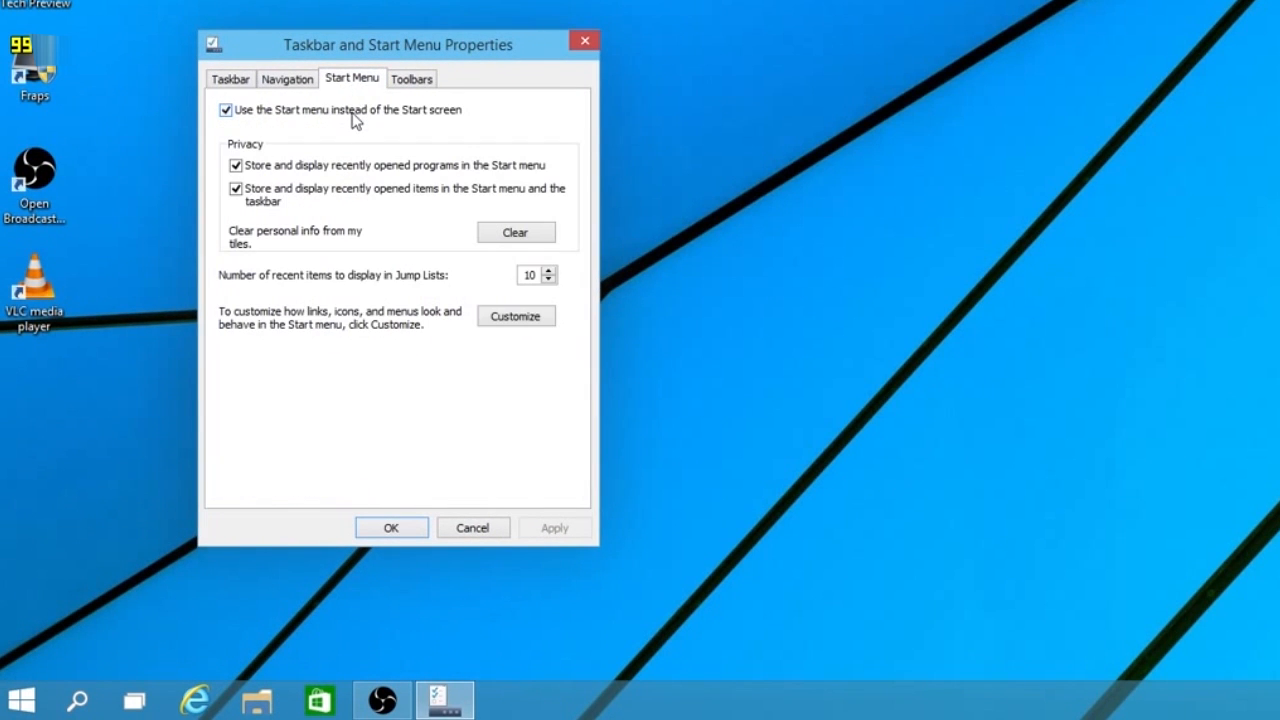
left_click(224, 108)
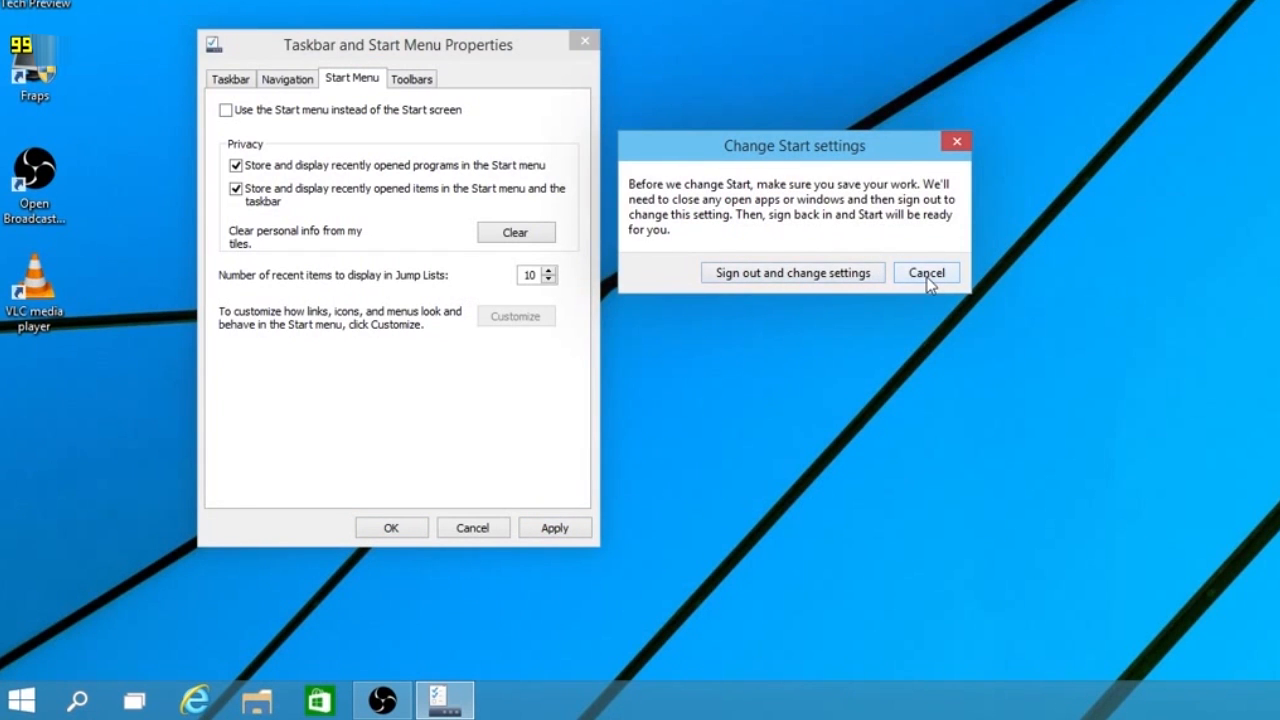
left_click(924, 272)
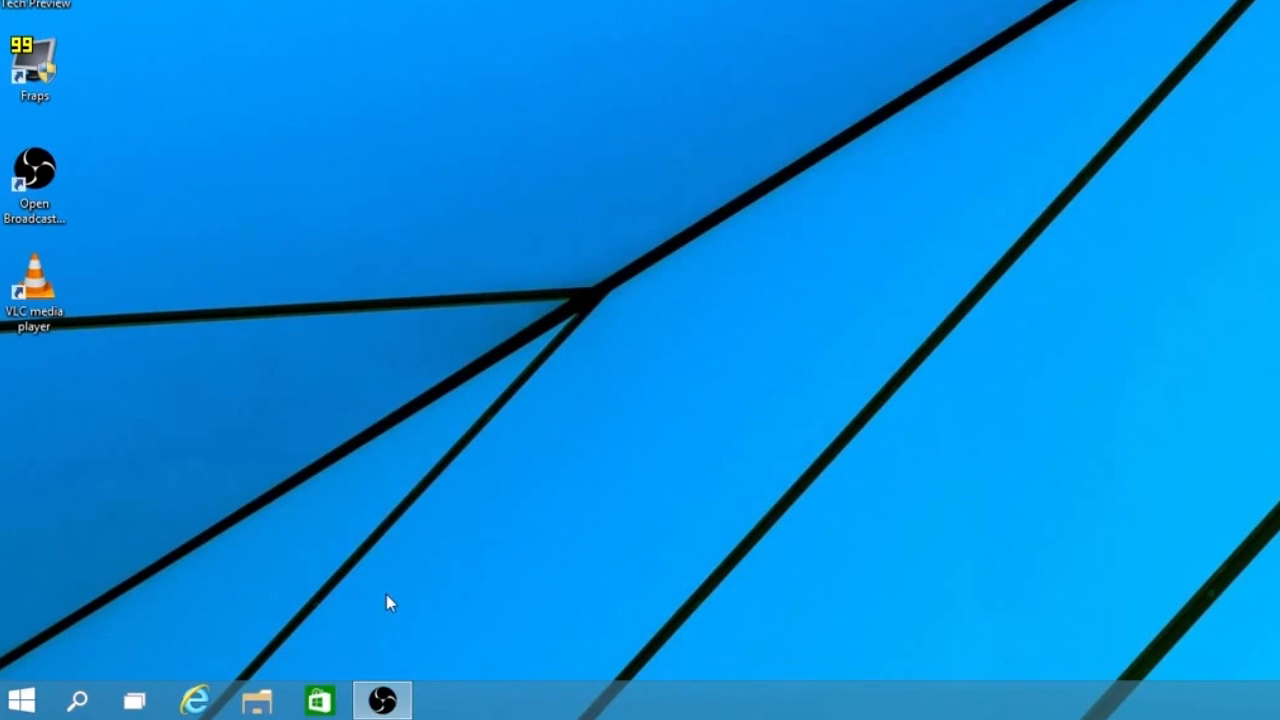
mouse_move(78, 700)
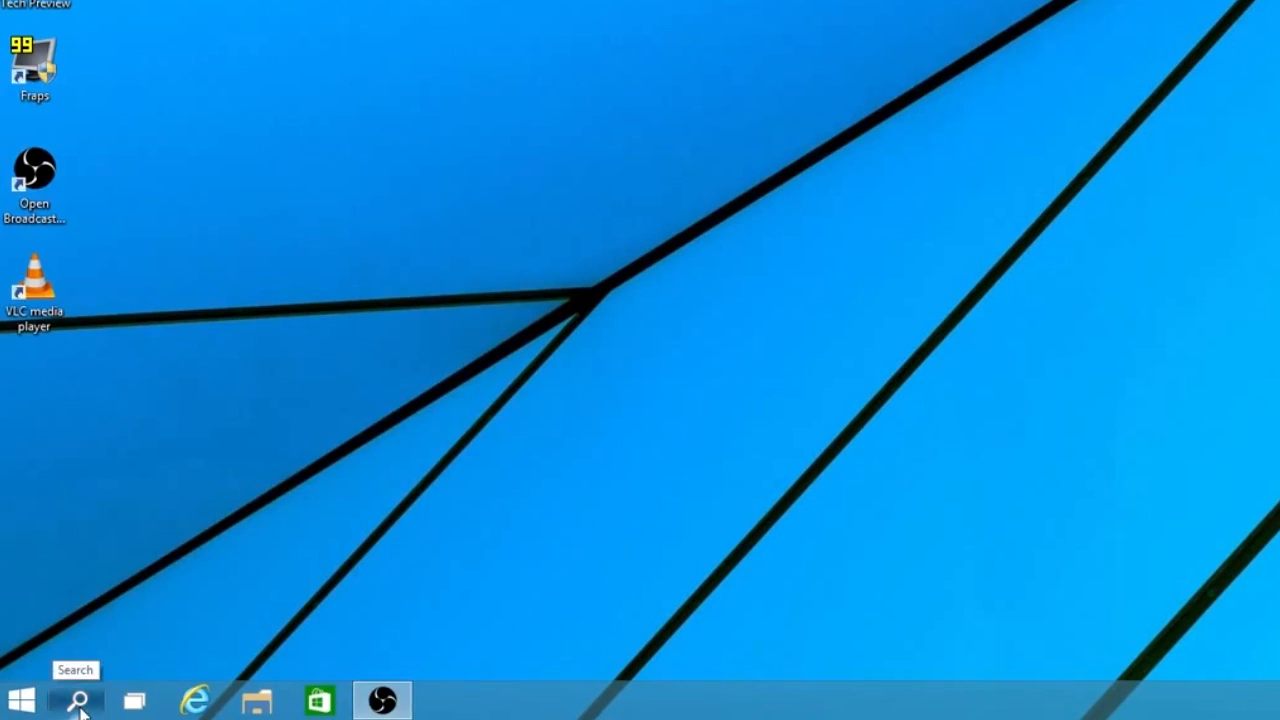
- Search the taskbar search panel for 'windows 10'
left_click(76, 700)
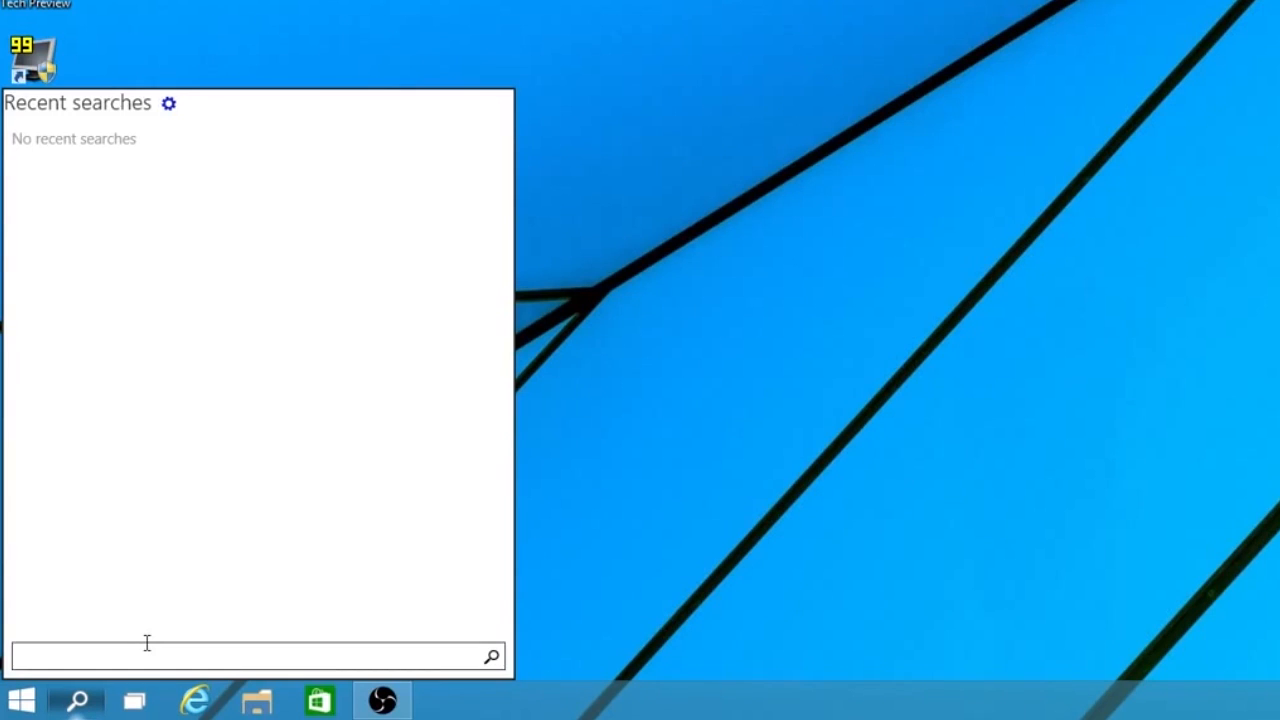
type("w")
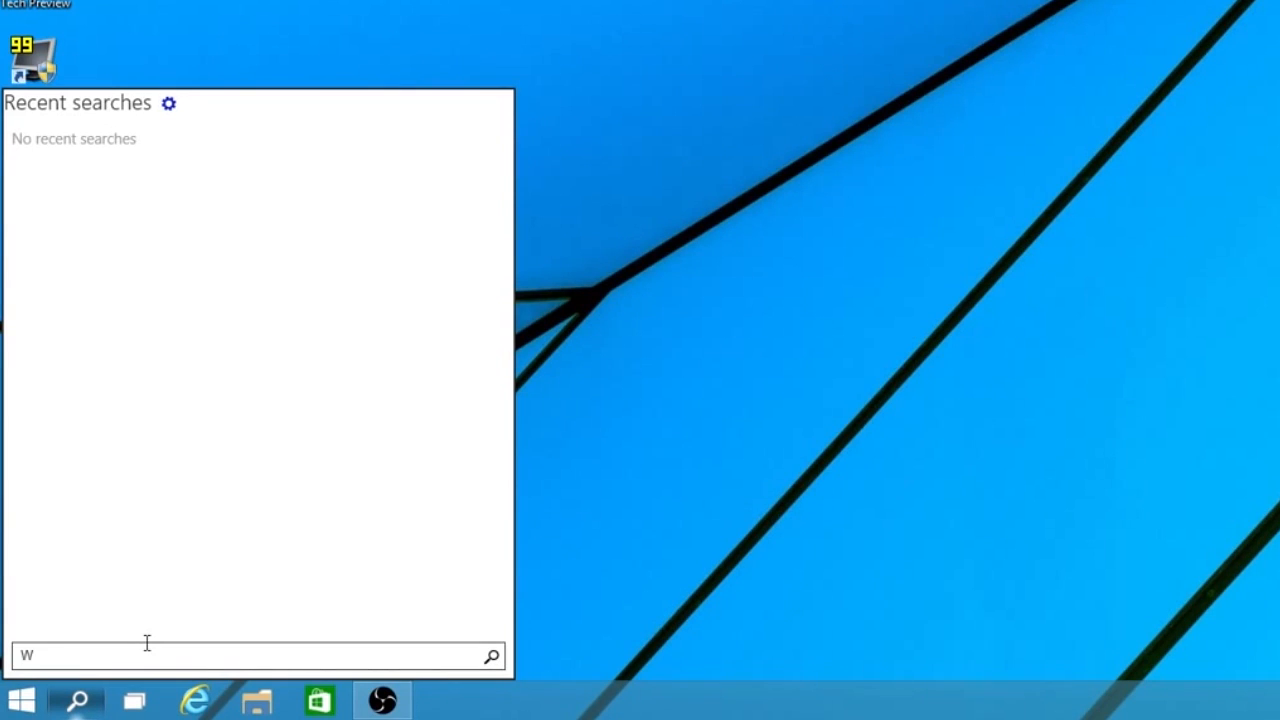
type("indows 10")
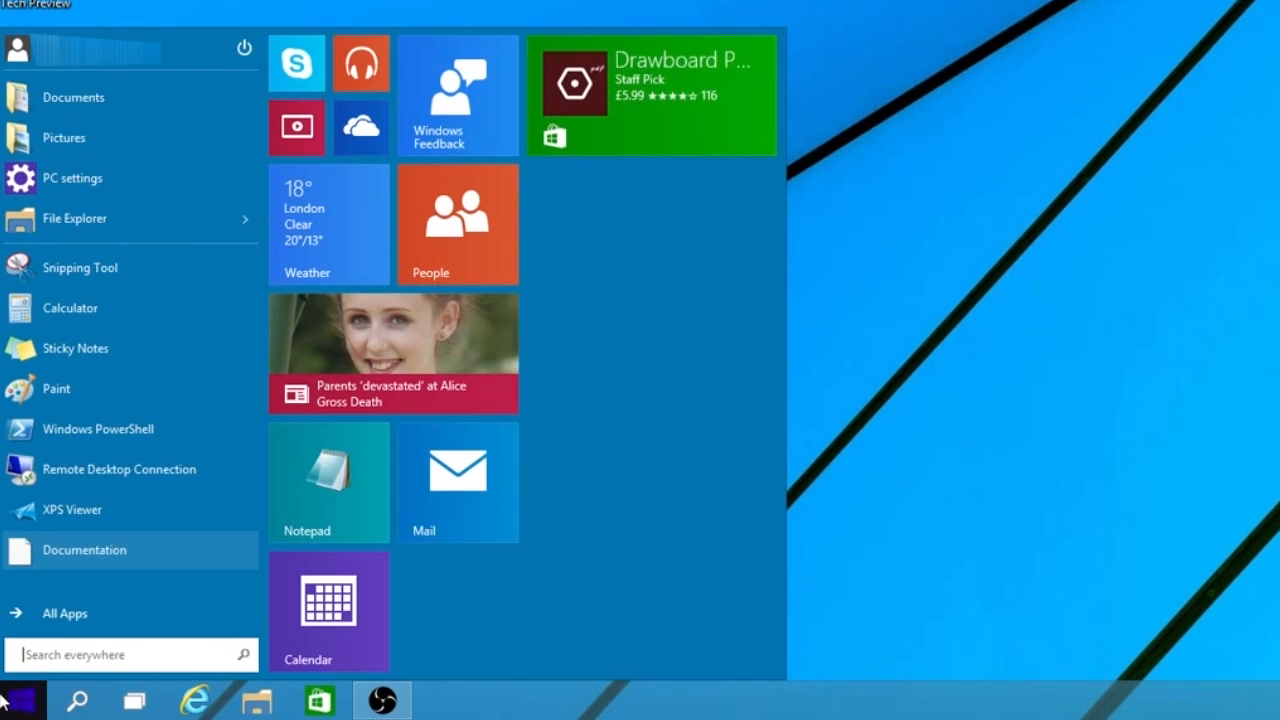
mouse_move(616, 128)
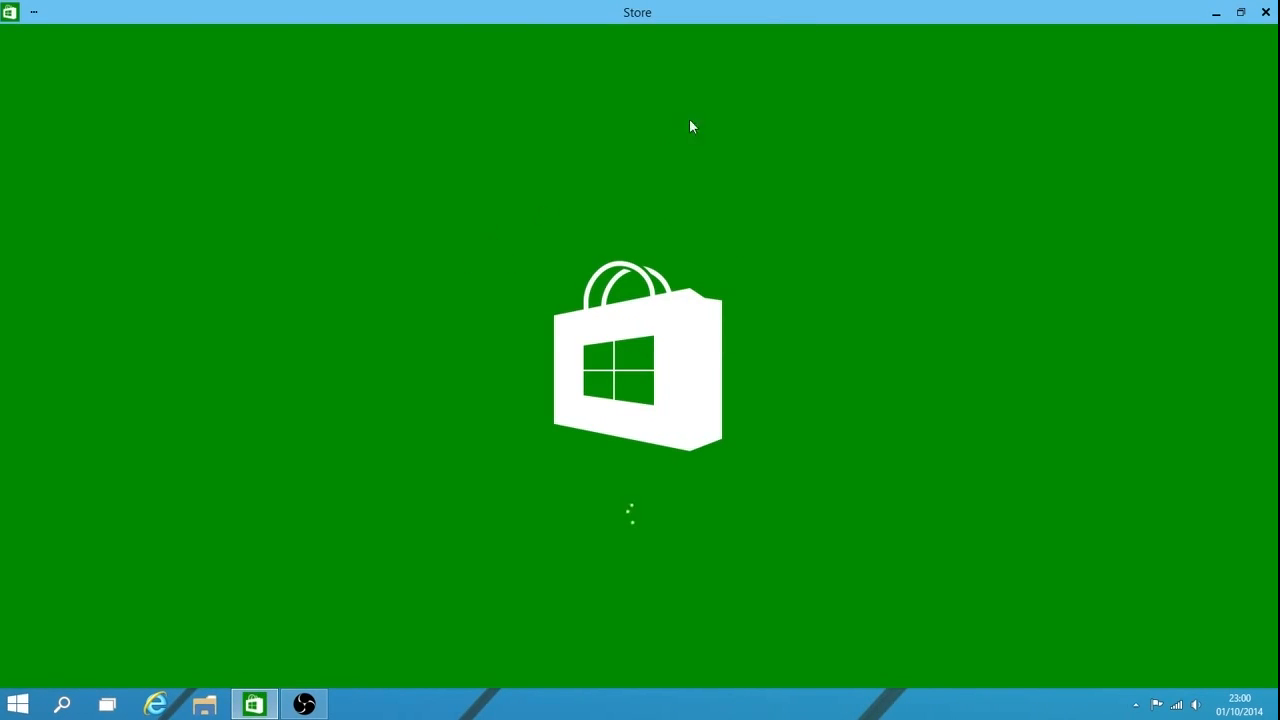
mouse_move(36, 12)
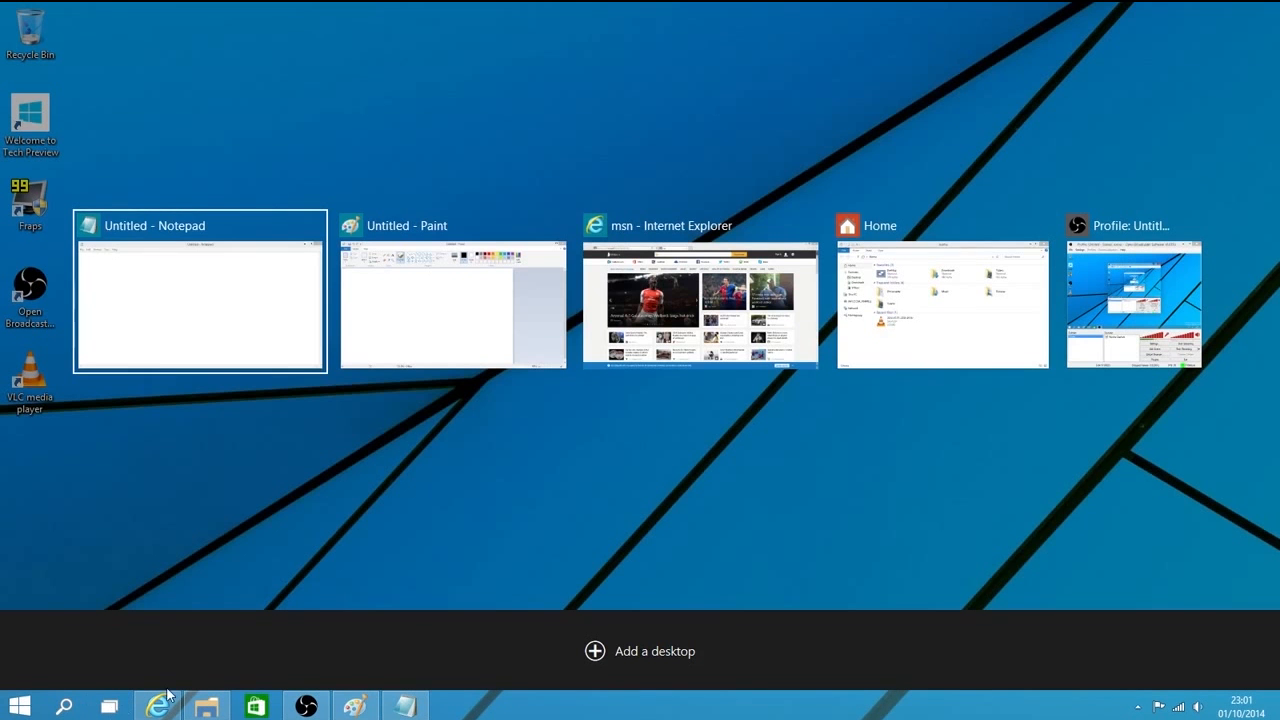
mouse_move(658, 640)
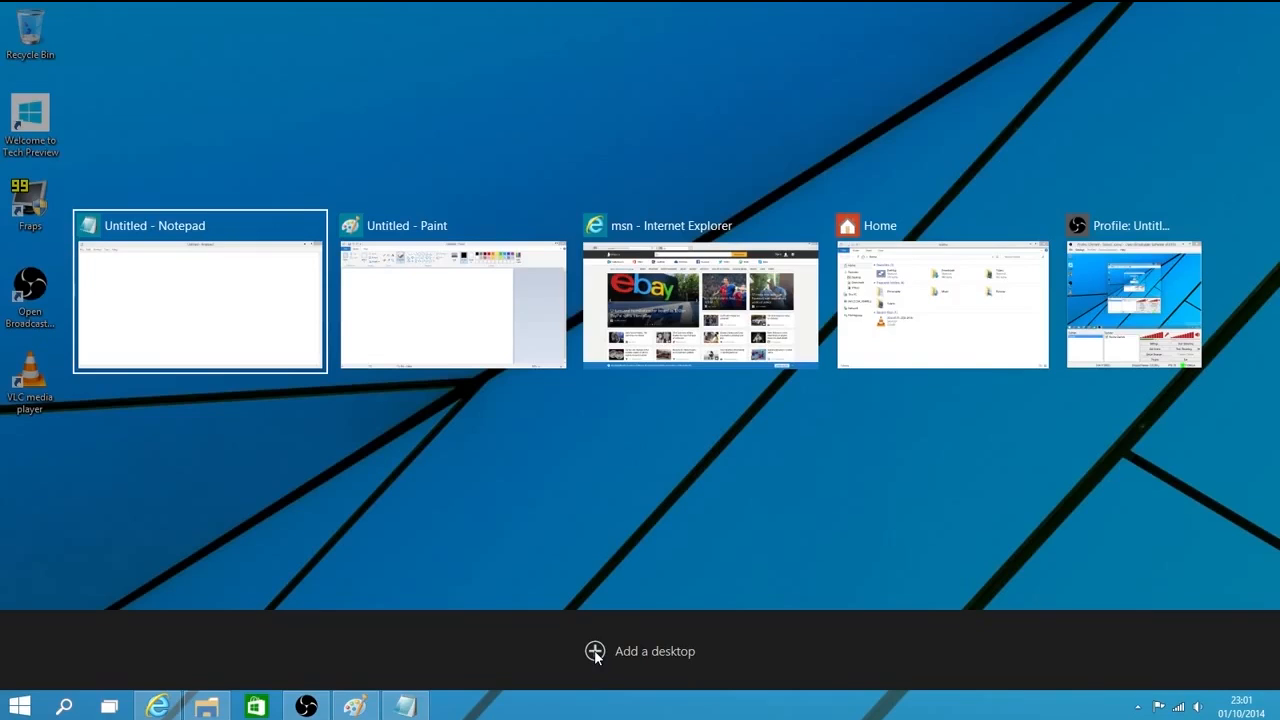
mouse_move(594, 652)
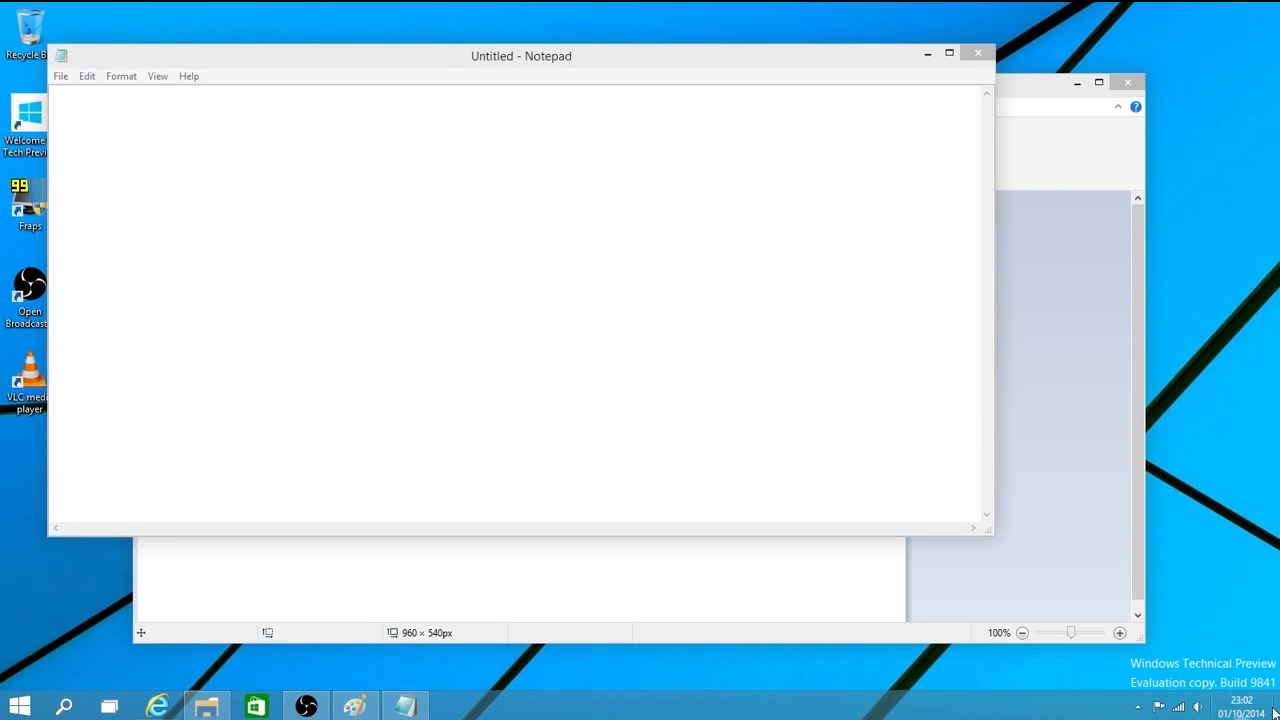
- Drag the Notepad window's title bar to move it in front of Paint
left_click_drag(520, 56, 620, 52)
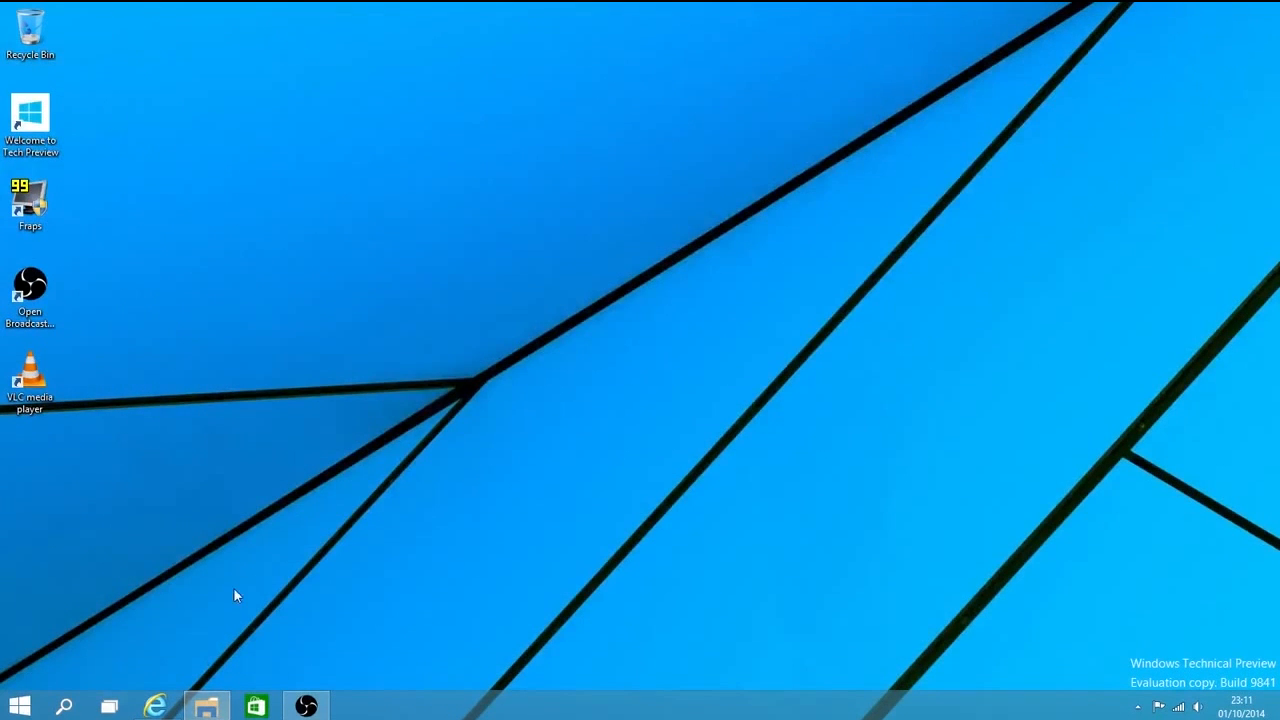
mouse_move(240, 544)
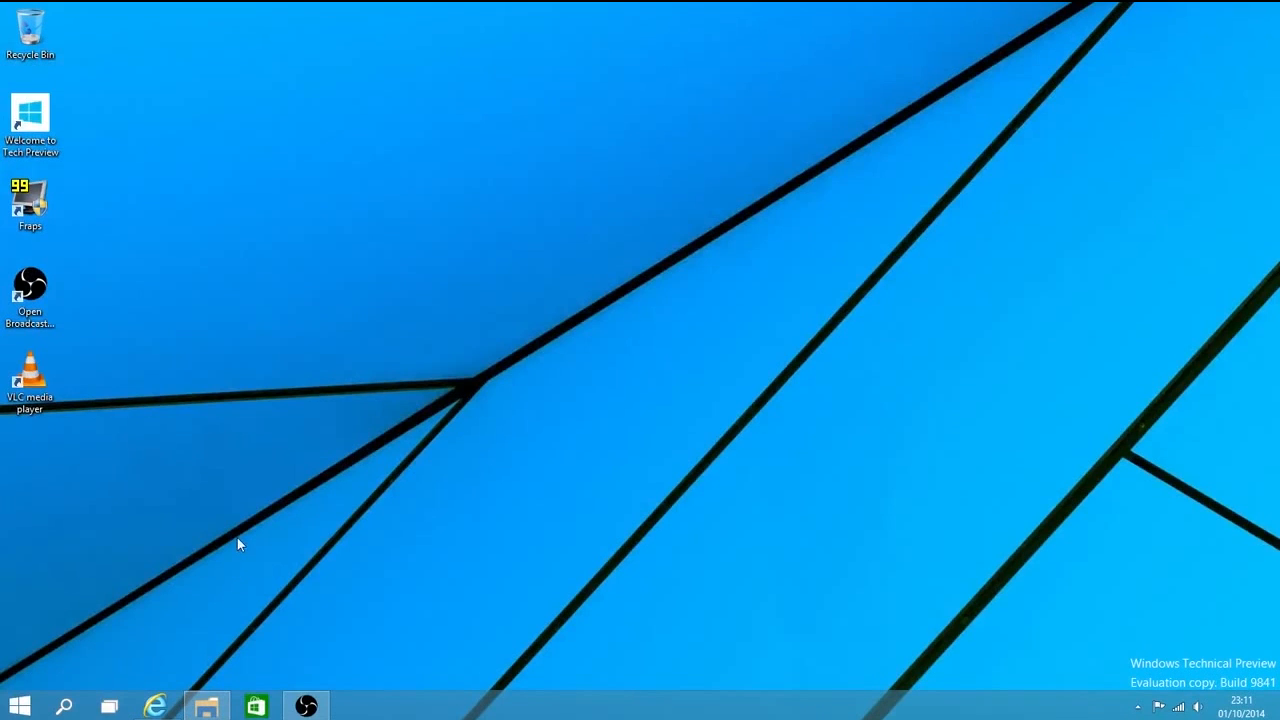
mouse_move(212, 496)
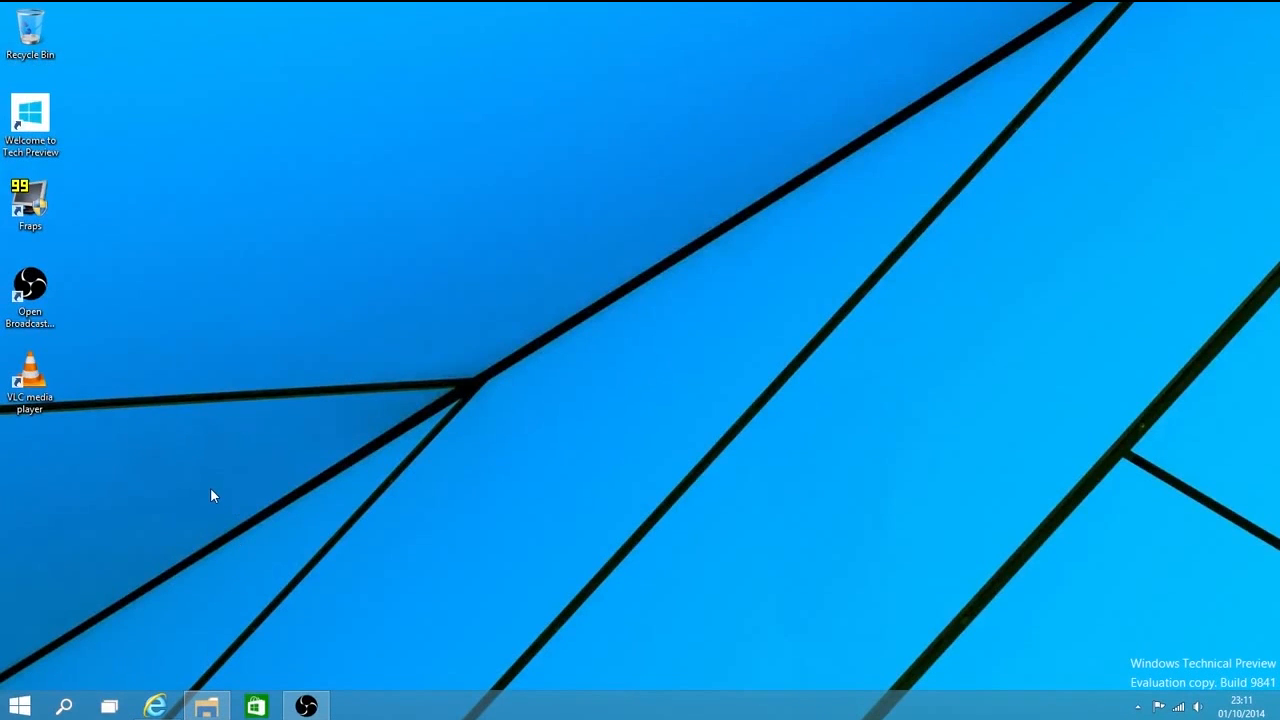